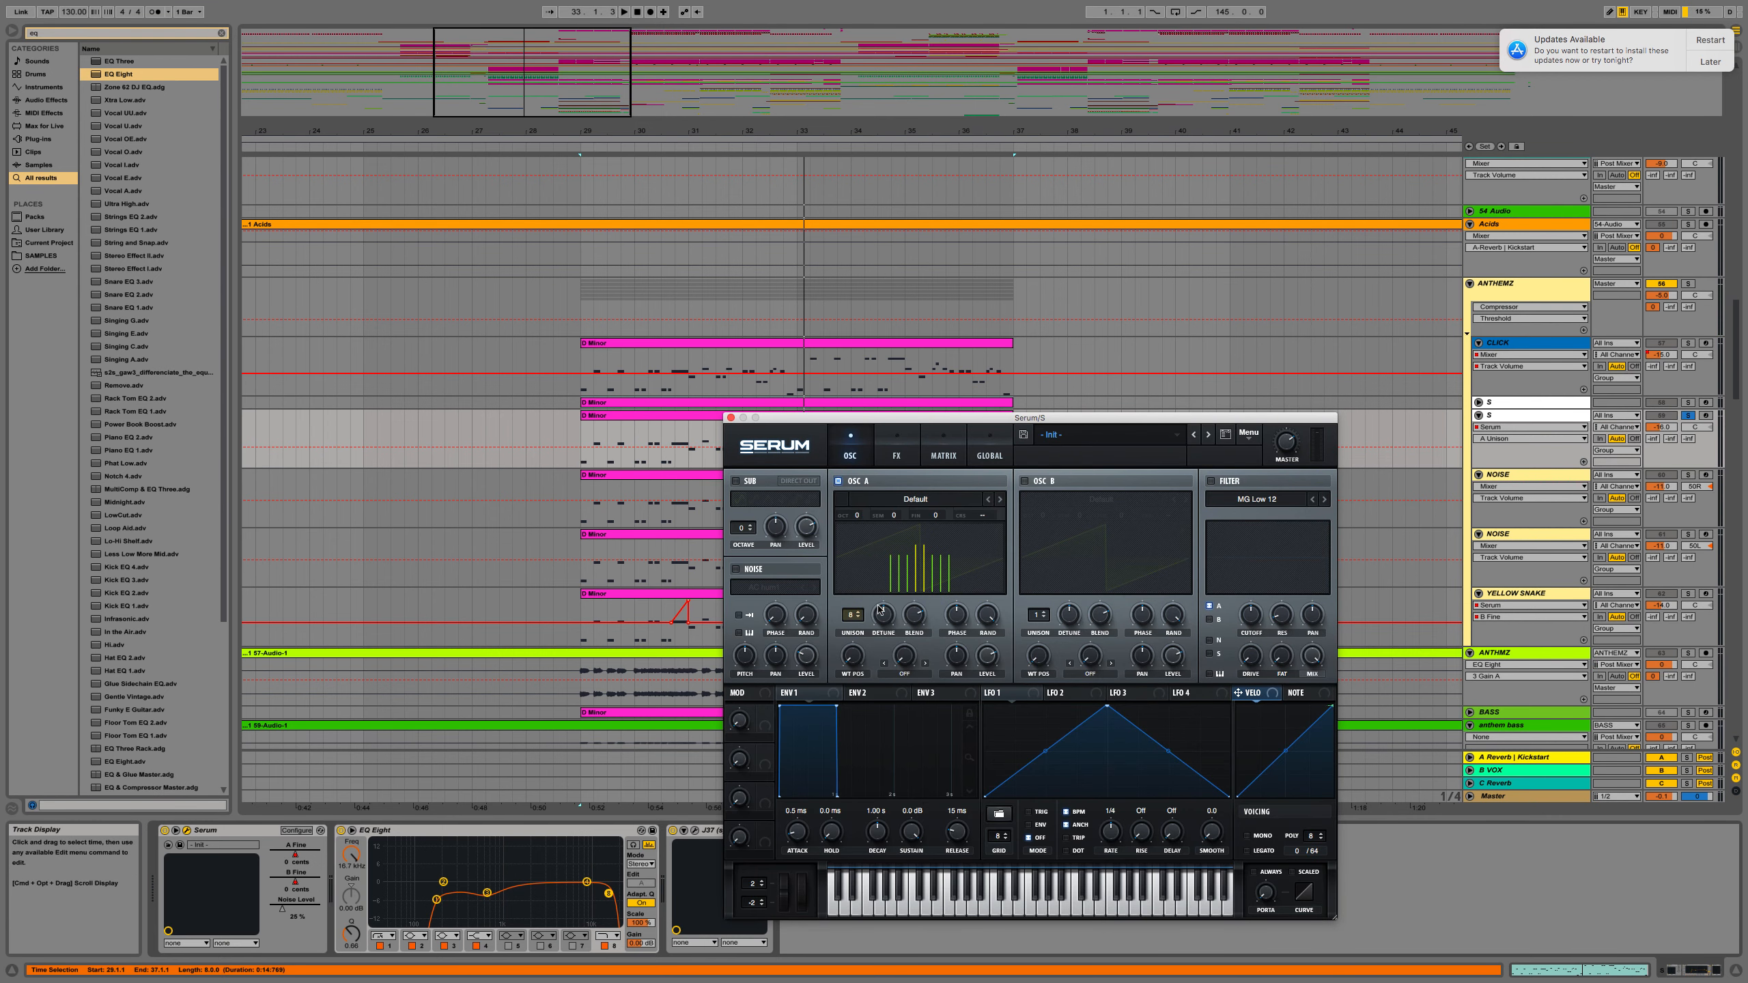
Set OSC A and OSC B wavetables to saw waves
{"action": "left_click", "coordinate": [1024, 480]}
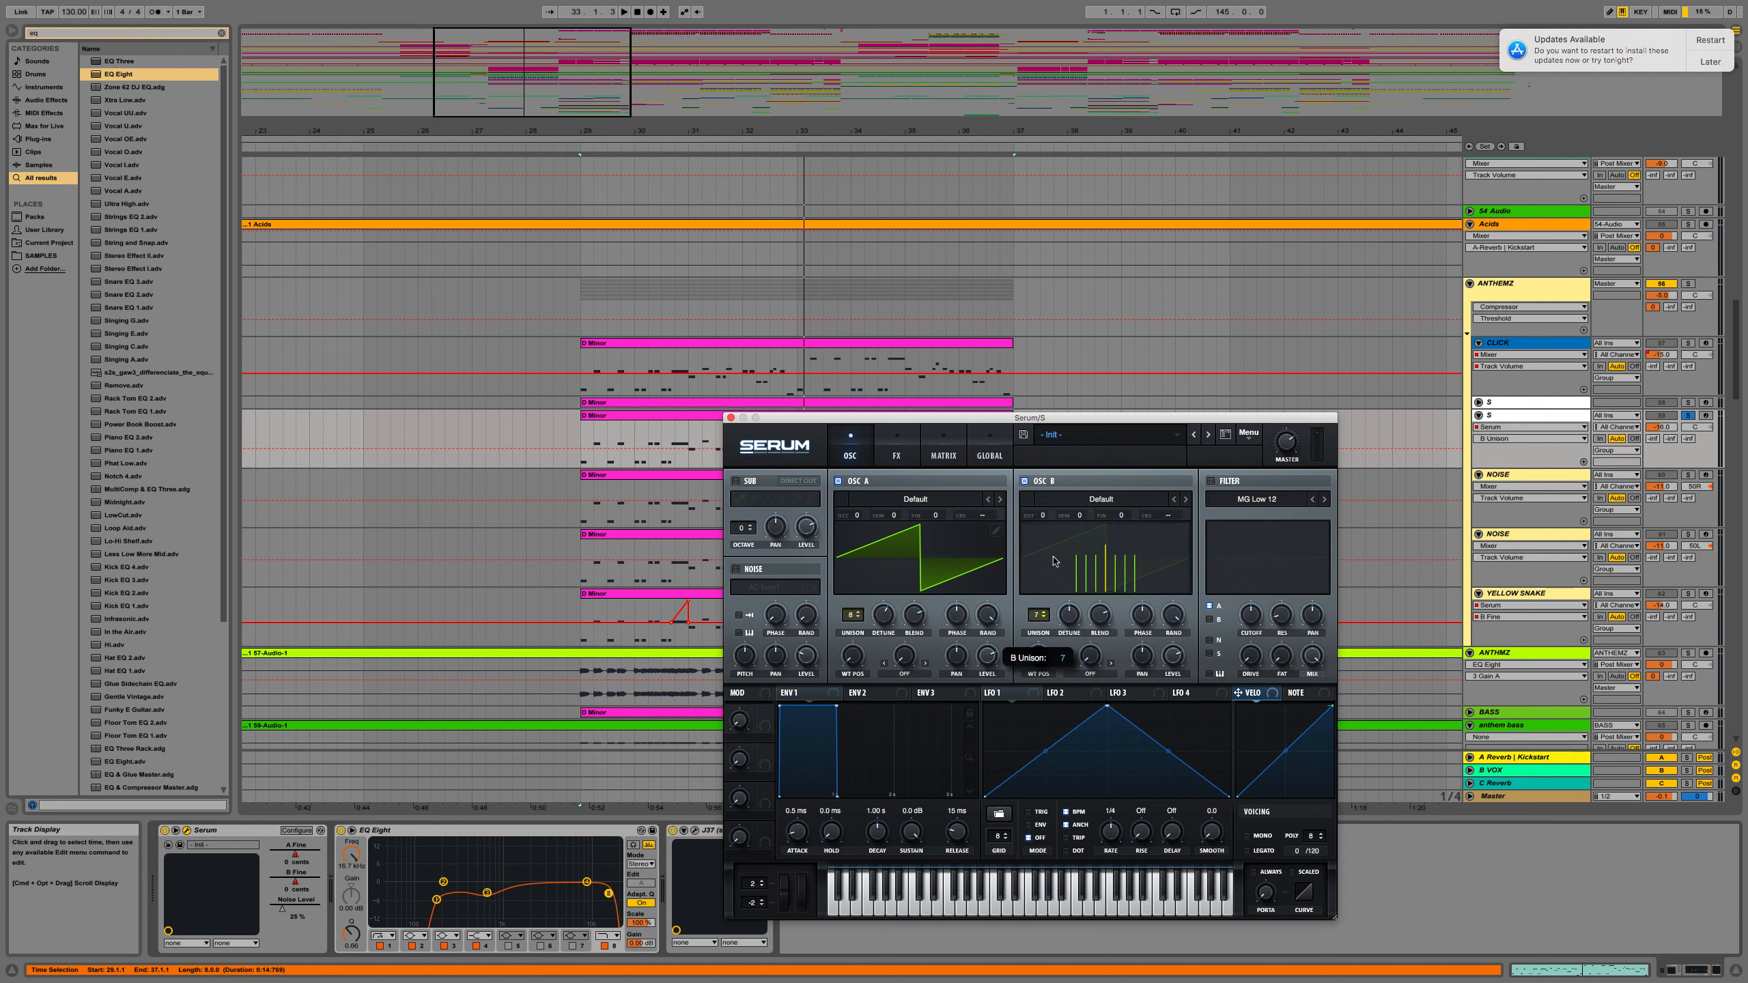
{"action": "left_click_drag", "start_coordinate": [1136, 620], "coordinate": [1137, 641]}
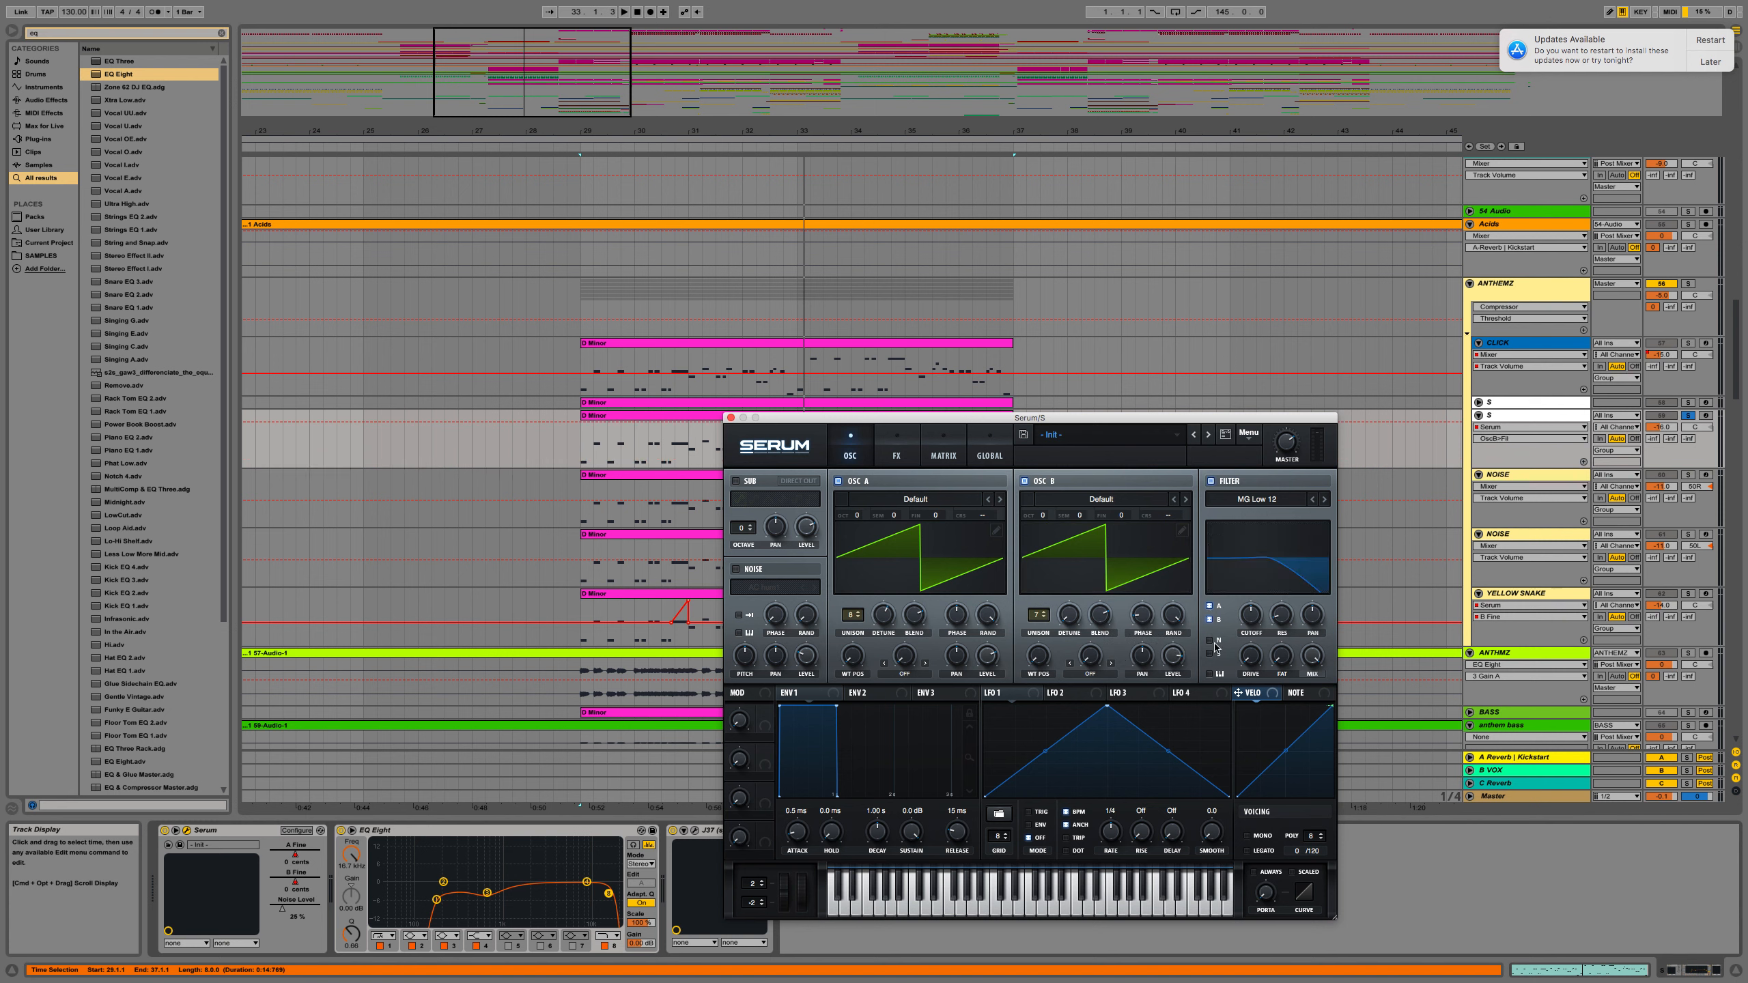
Change the filter type from low-pass to Normal Band 12
{"action": "left_click", "coordinate": [1256, 499]}
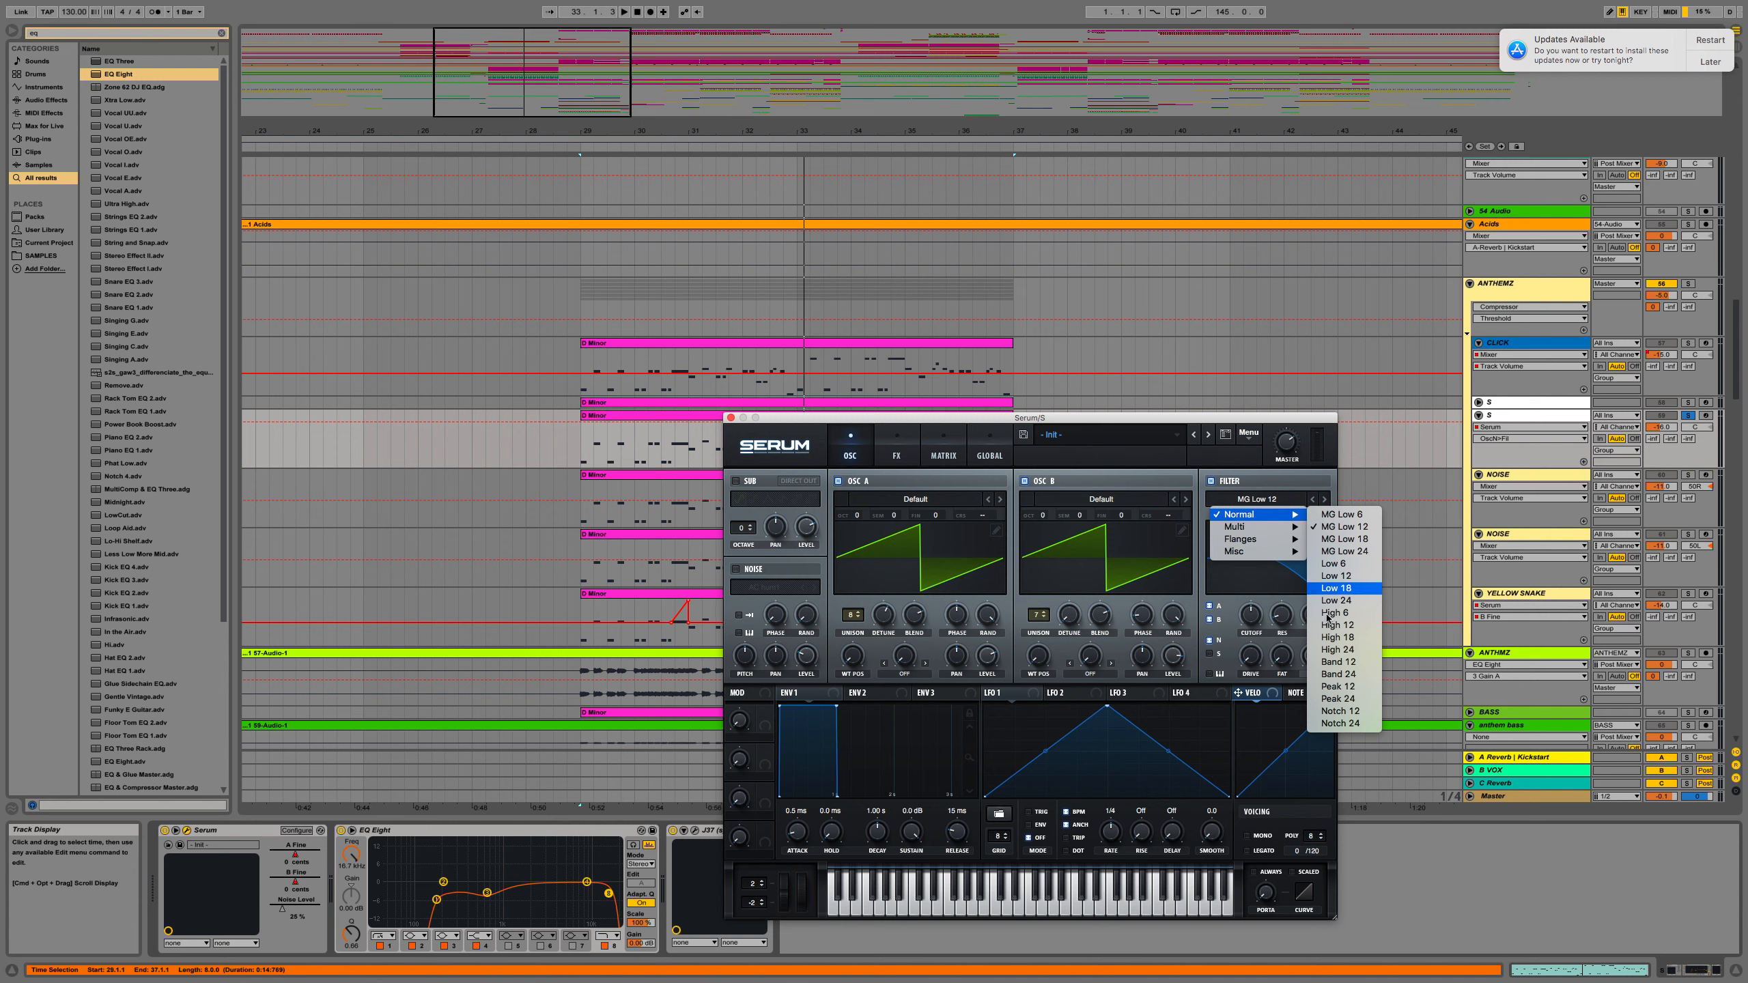
{"action": "left_click", "coordinate": [1338, 662]}
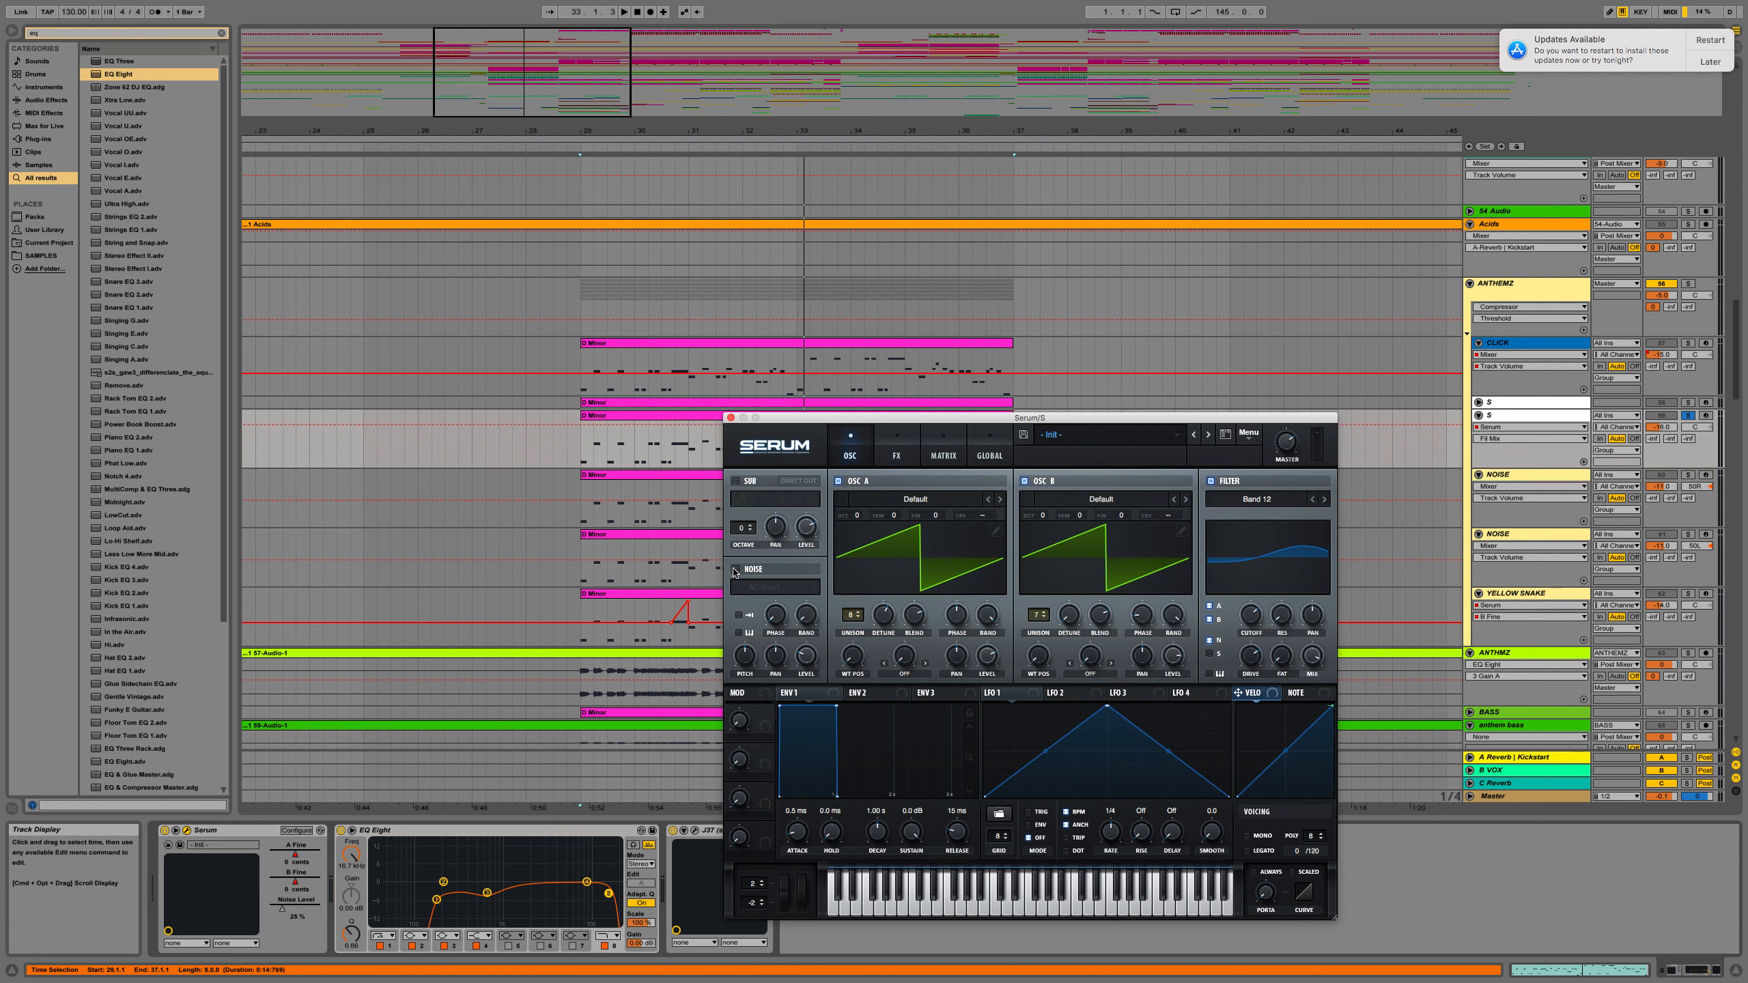
Enable Hyper/Dimension and set the Distortion effect to Diode 1 mode
{"action": "left_click", "coordinate": [896, 445]}
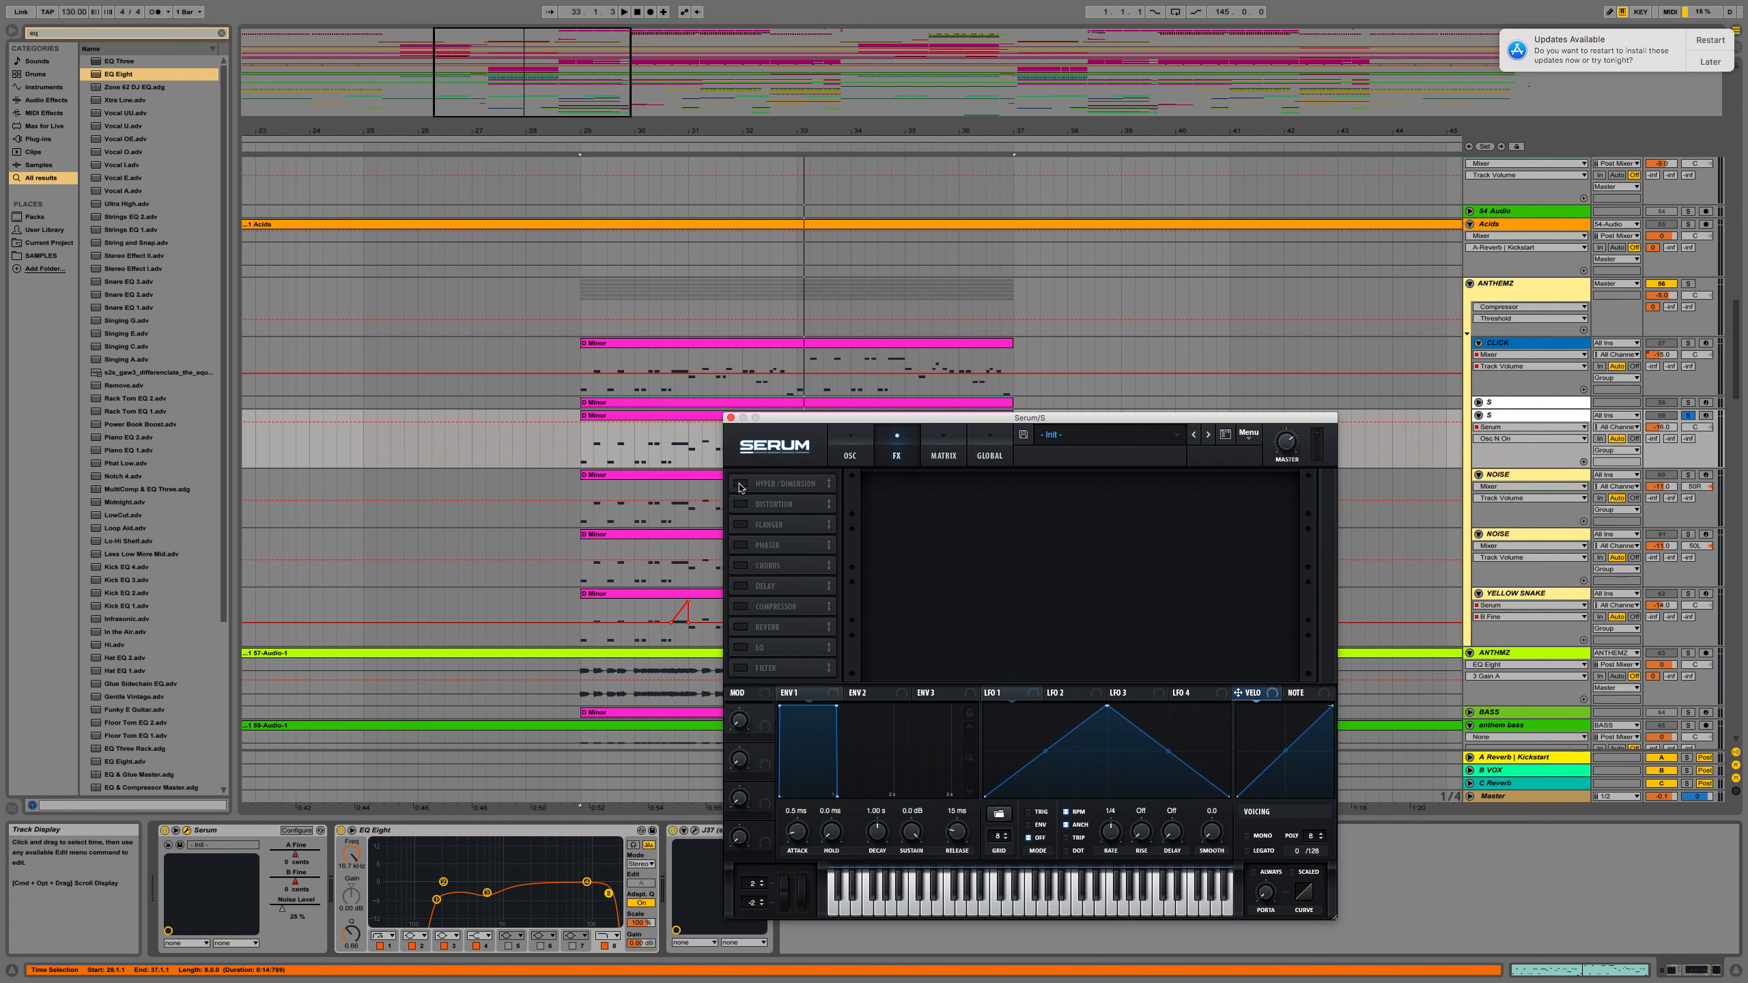
{"action": "left_click", "coordinate": [740, 483]}
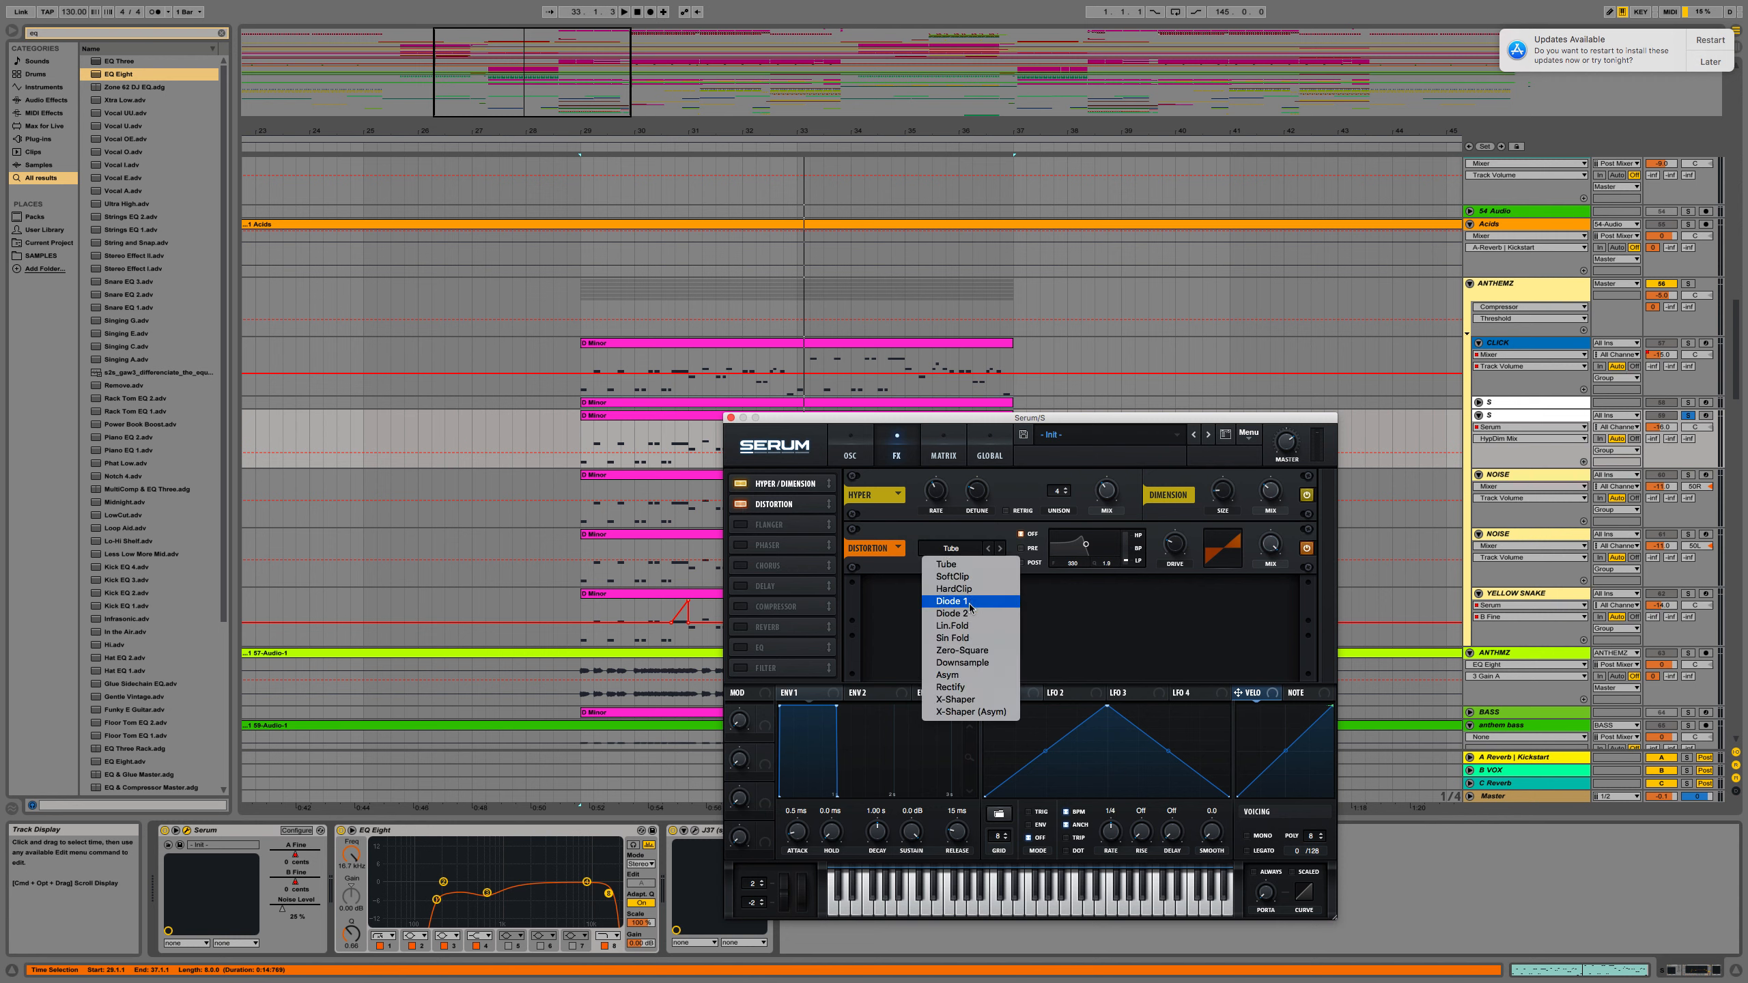
{"action": "left_click", "coordinate": [951, 601]}
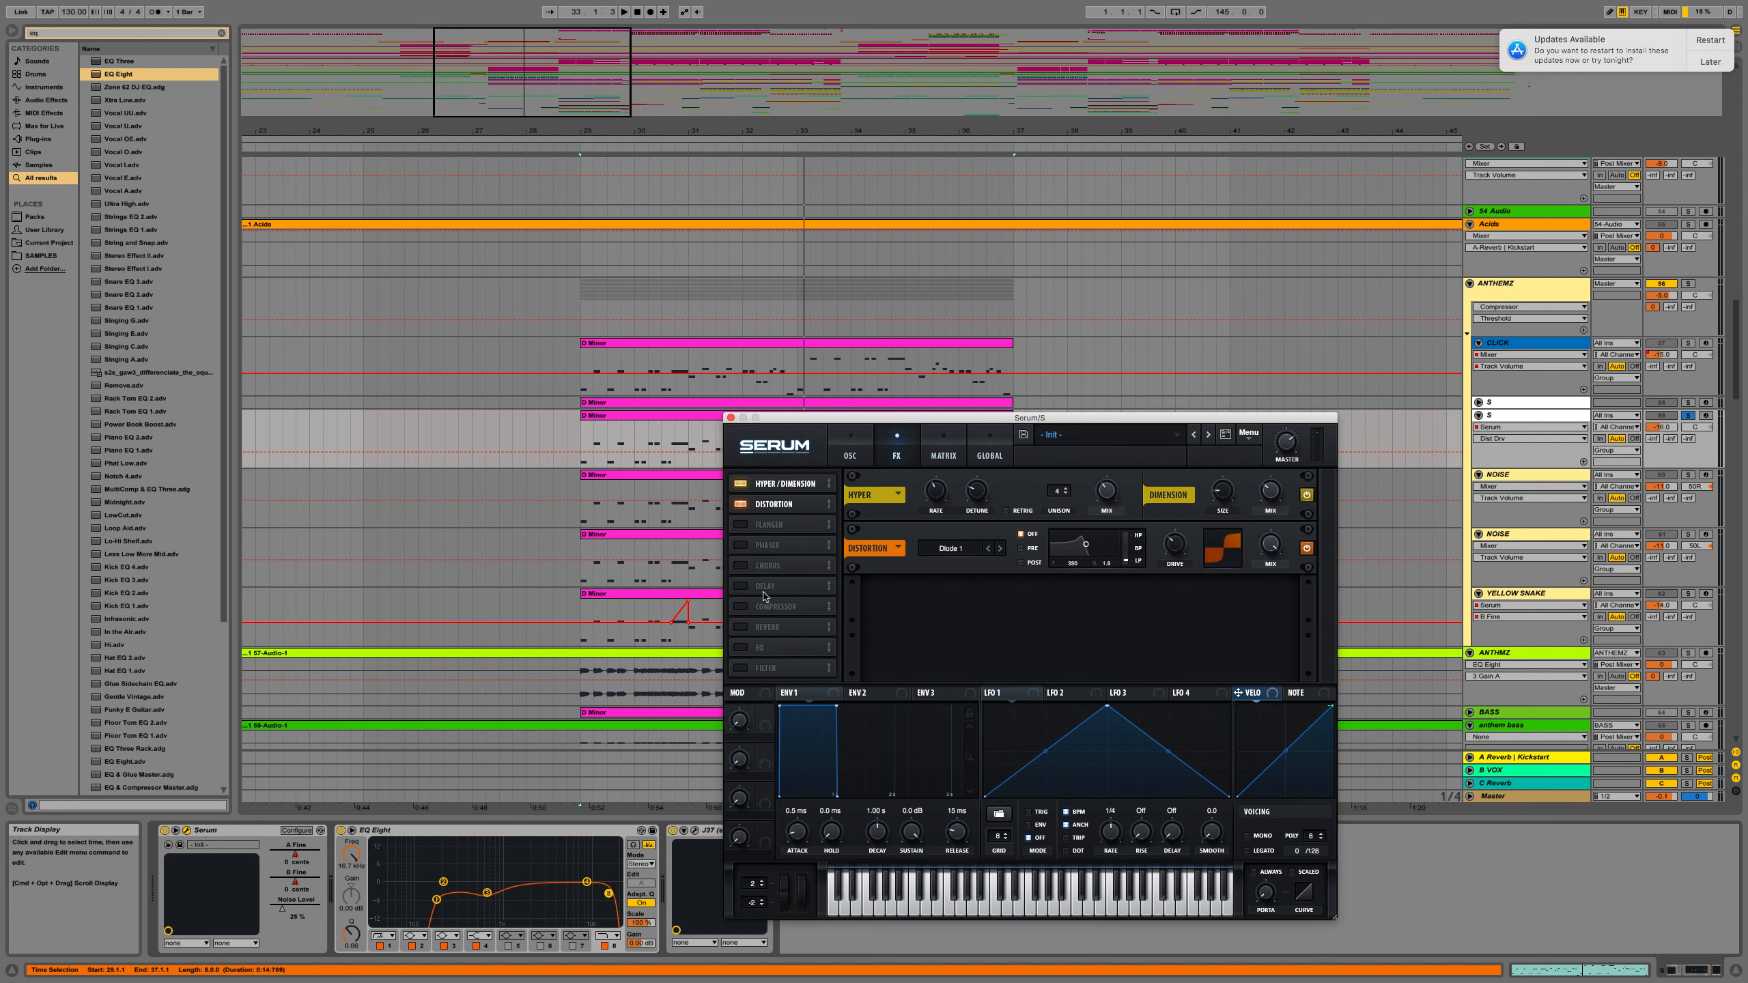
Enable Compressor and EQ, lowering the EQ high band gain to about 5.4 dB
{"action": "left_click", "coordinate": [735, 606]}
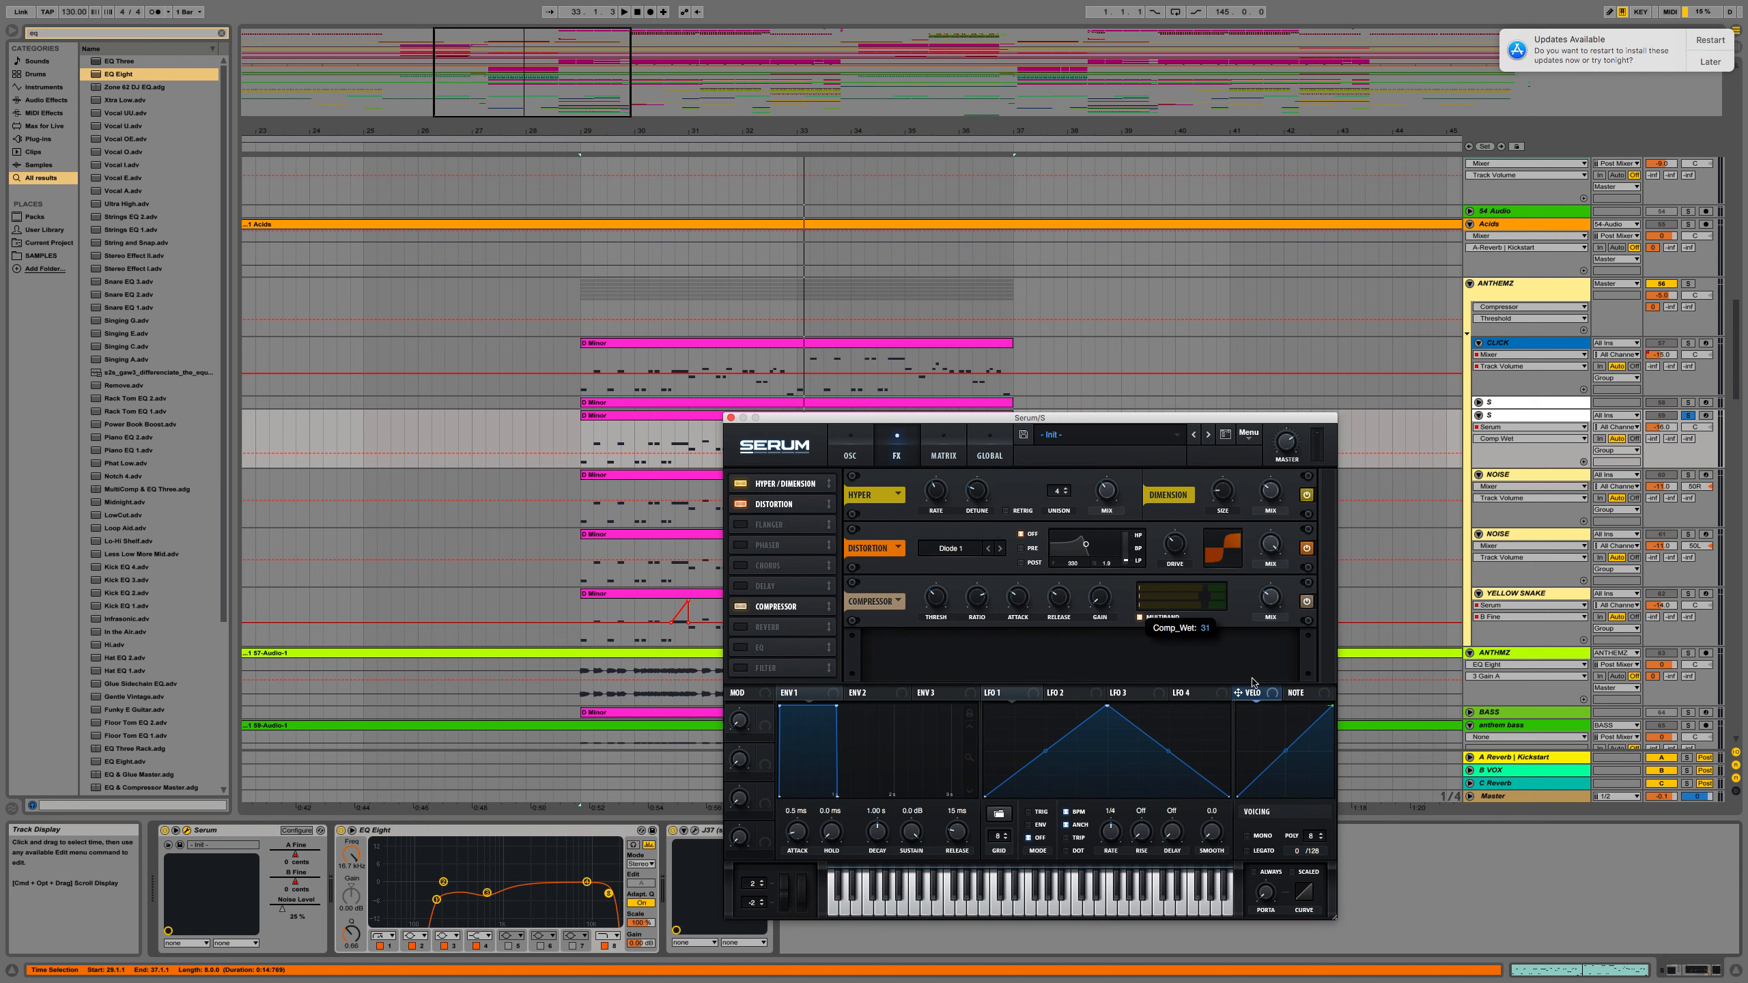
{"action": "left_click", "coordinate": [741, 647]}
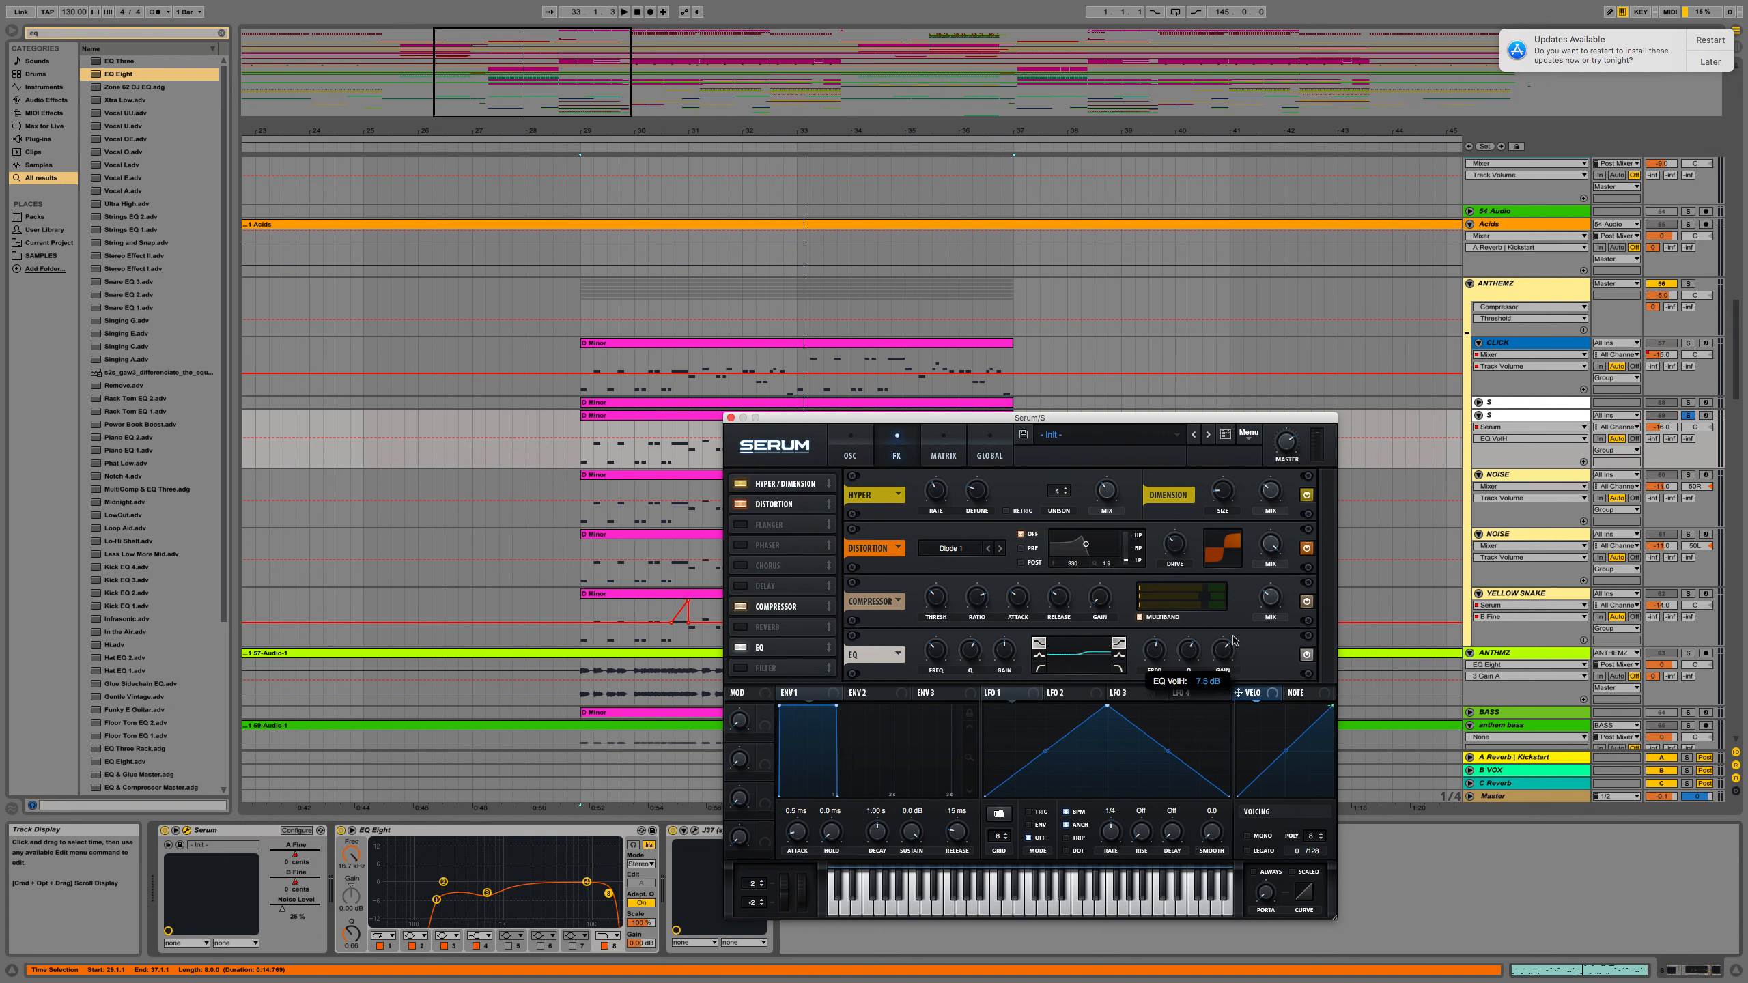
{"action": "left_click_drag", "start_coordinate": [1226, 652], "coordinate": [1226, 670]}
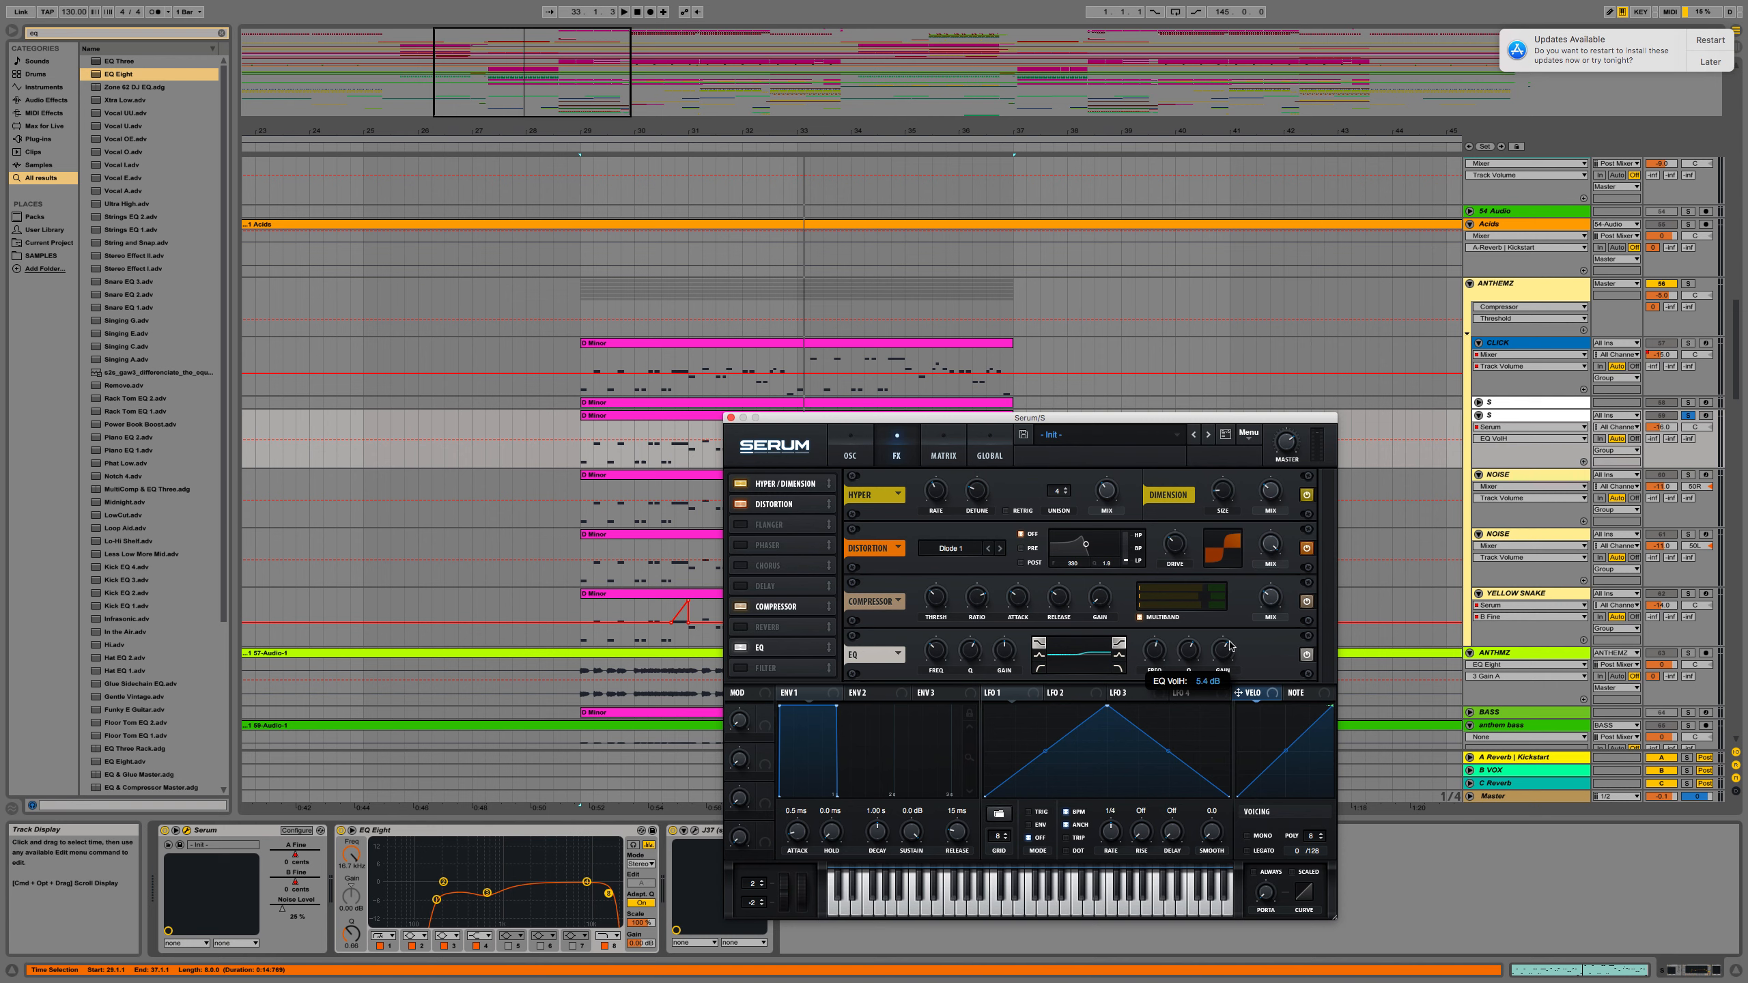
{"action": "left_click", "coordinate": [849, 444]}
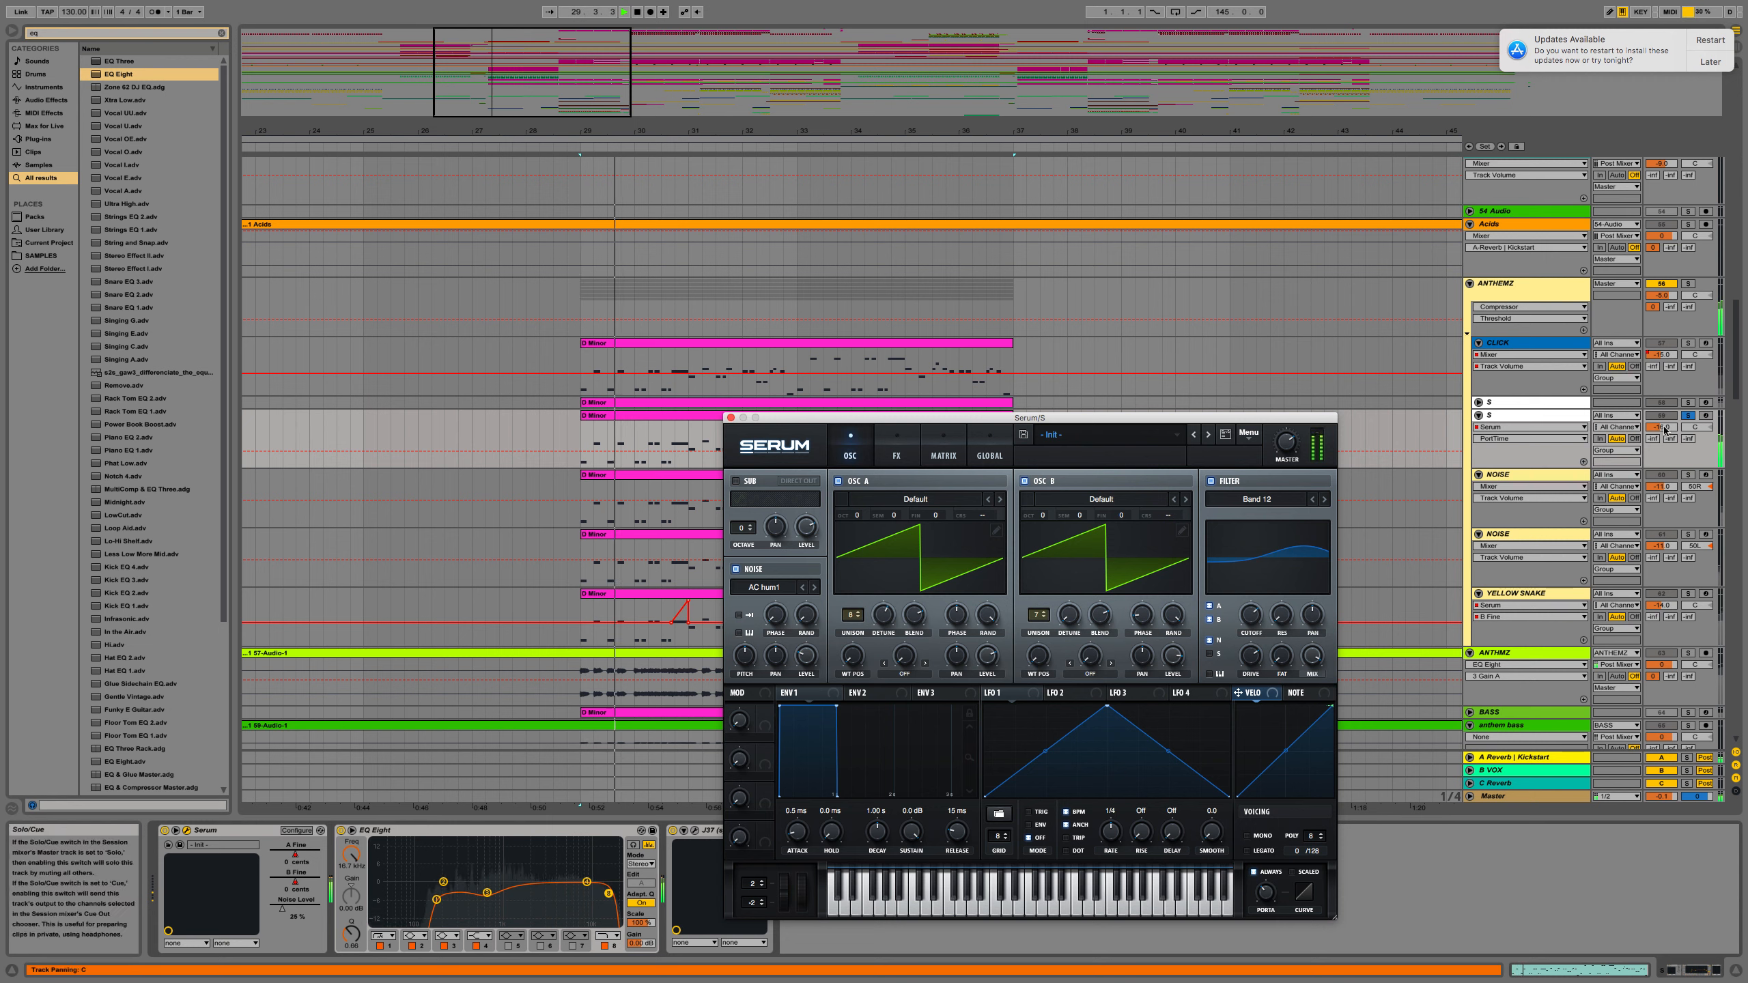
Adjust OSC A unison detune, then close the Serum window
{"action": "left_click_drag", "start_coordinate": [881, 614], "coordinate": [882, 602]}
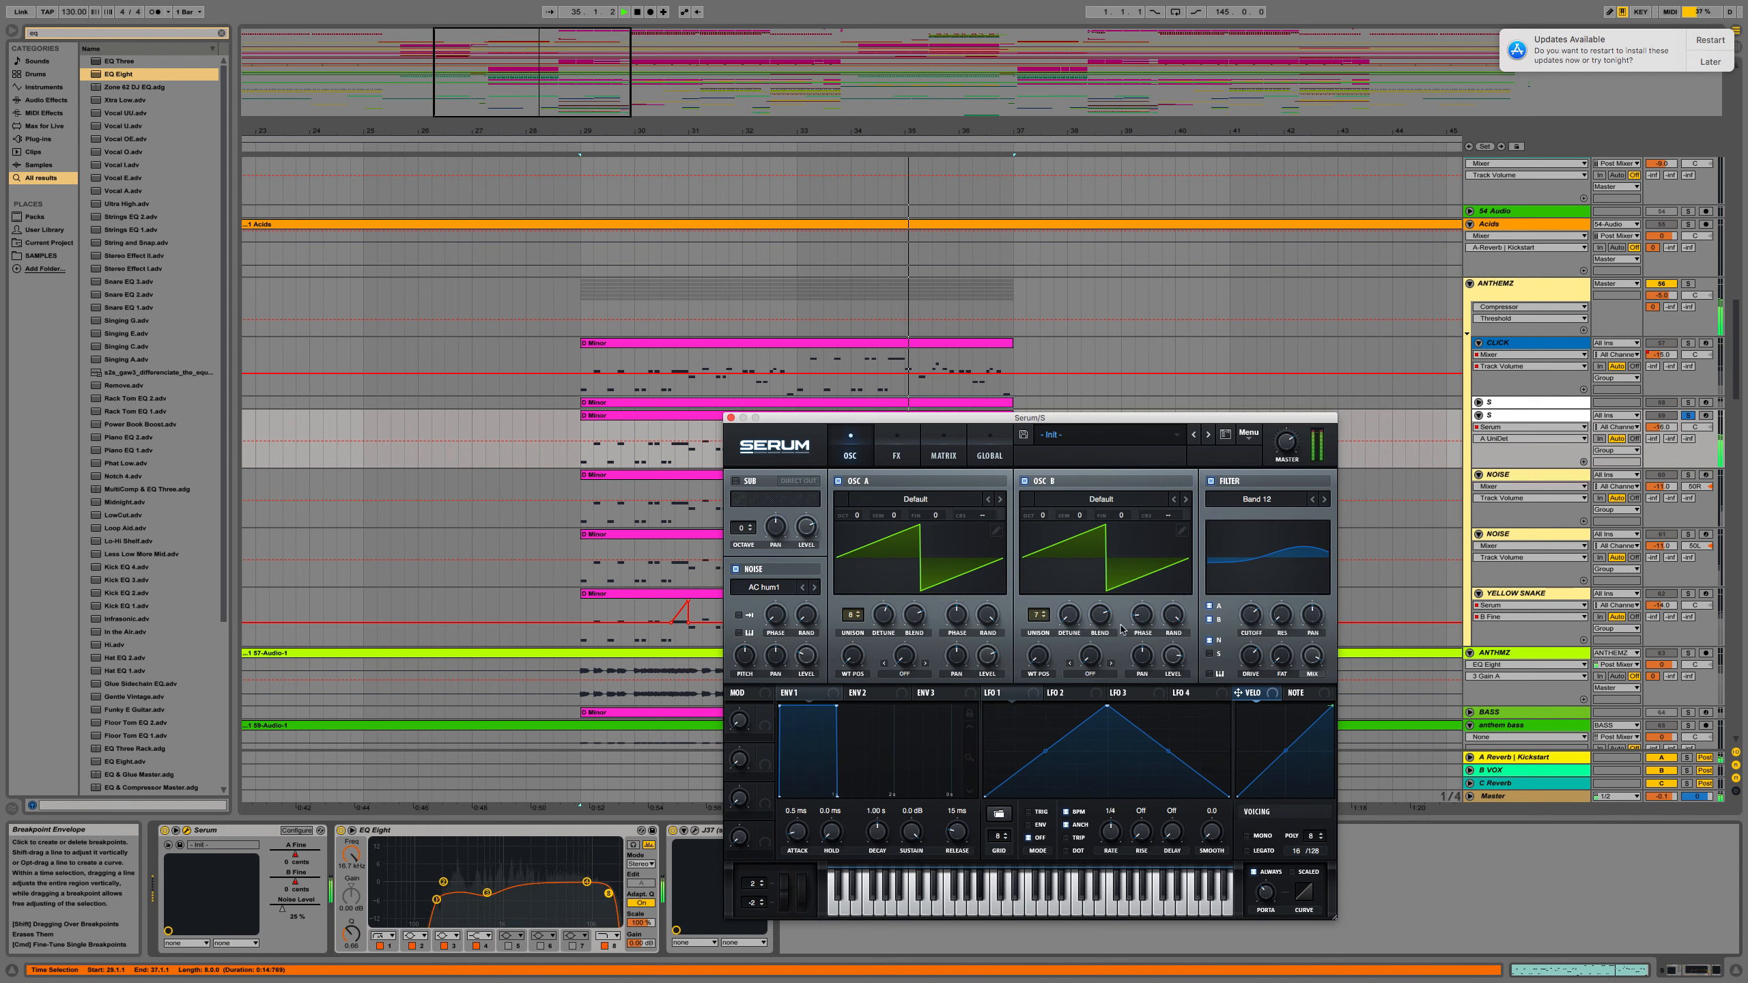
{"action": "left_click", "coordinate": [896, 455]}
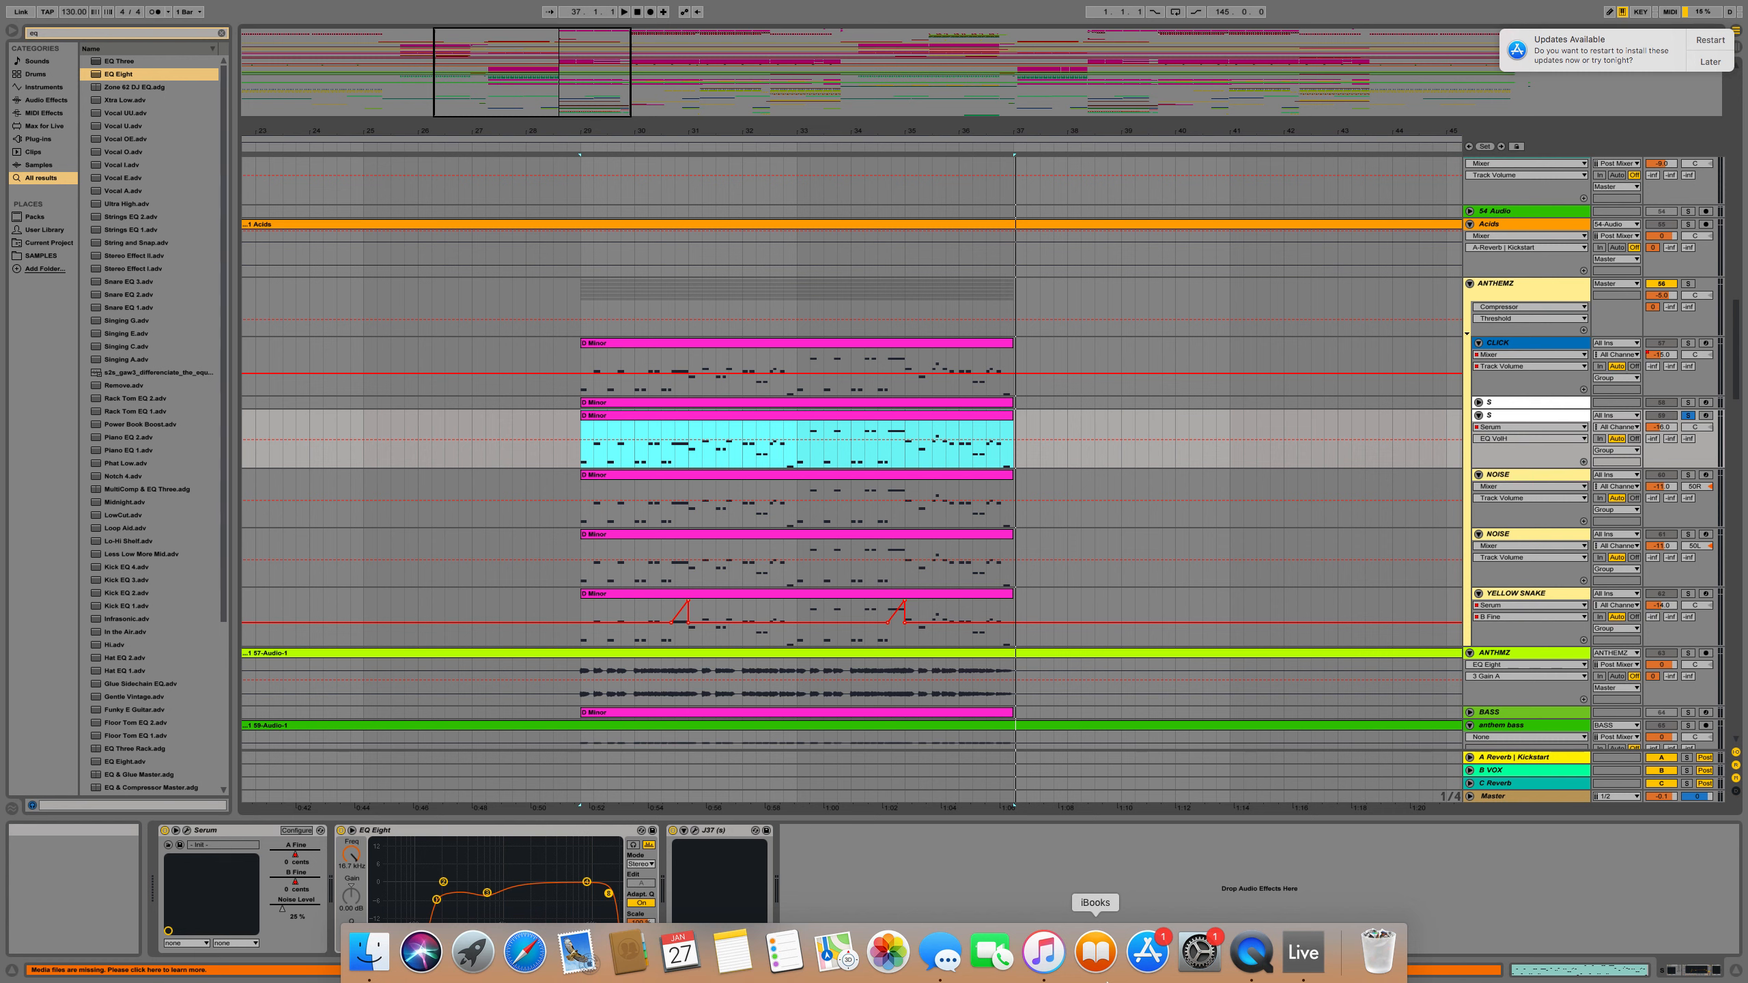
{"action": "mouse_move", "coordinate": [1199, 952]}
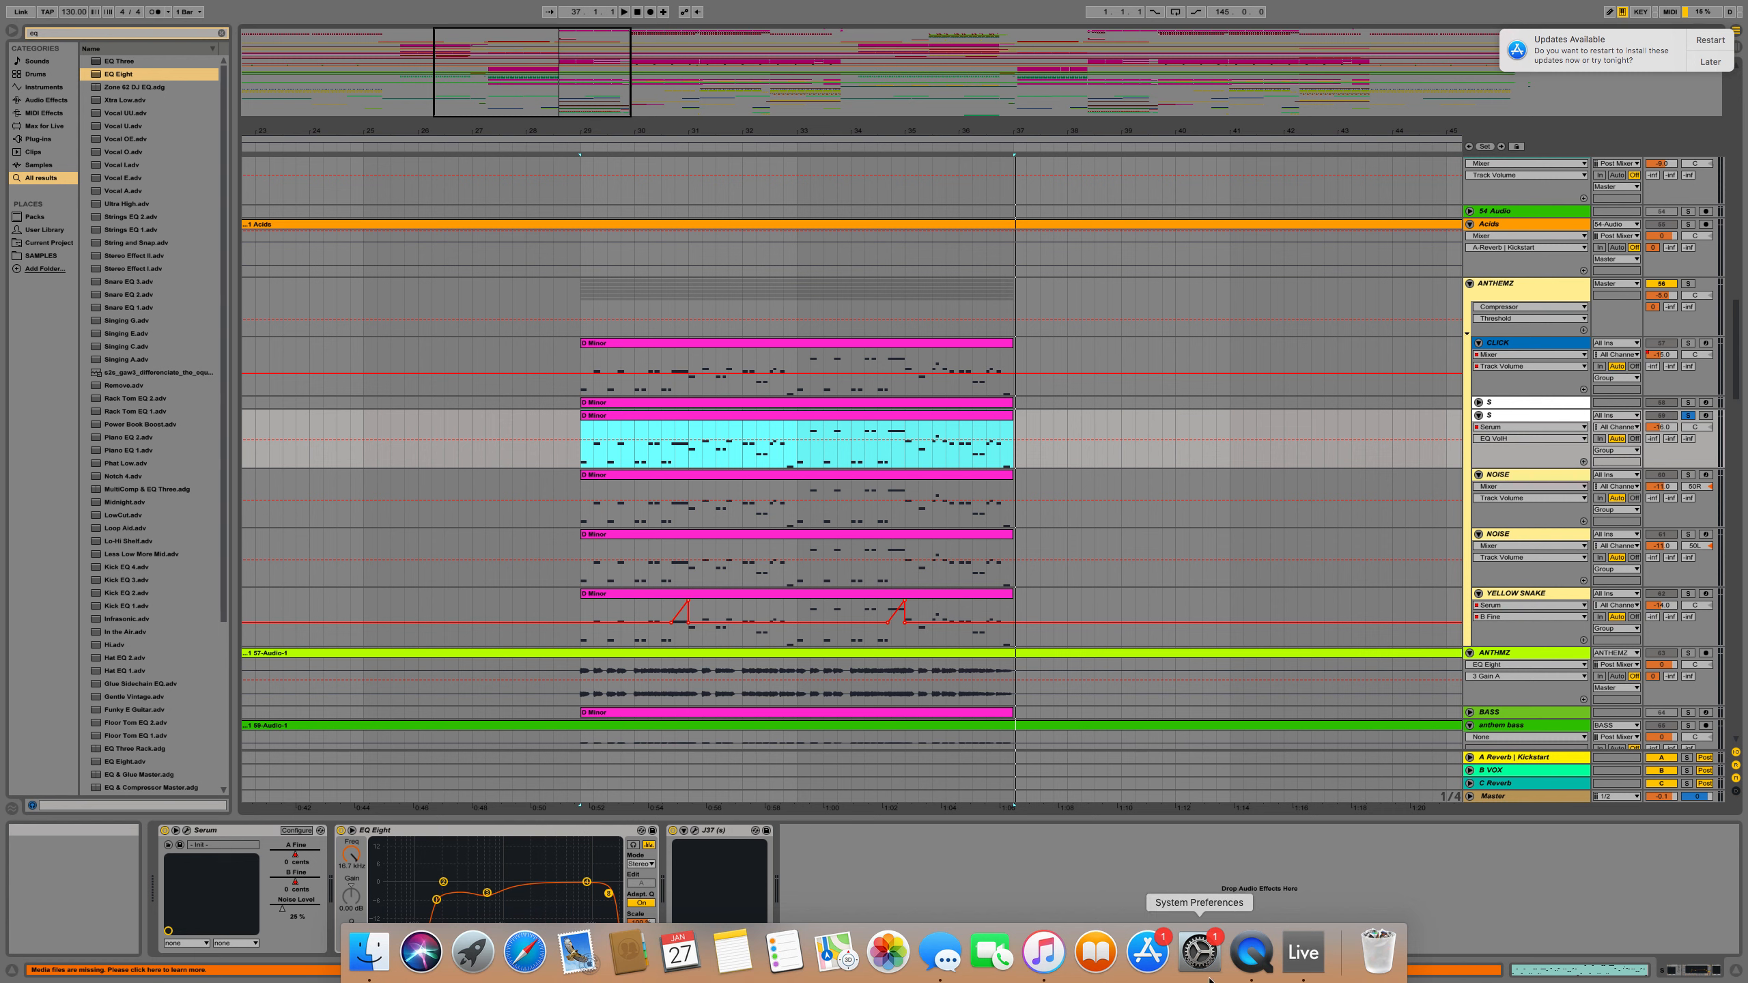
{"action": "mouse_move", "coordinate": [1254, 954]}
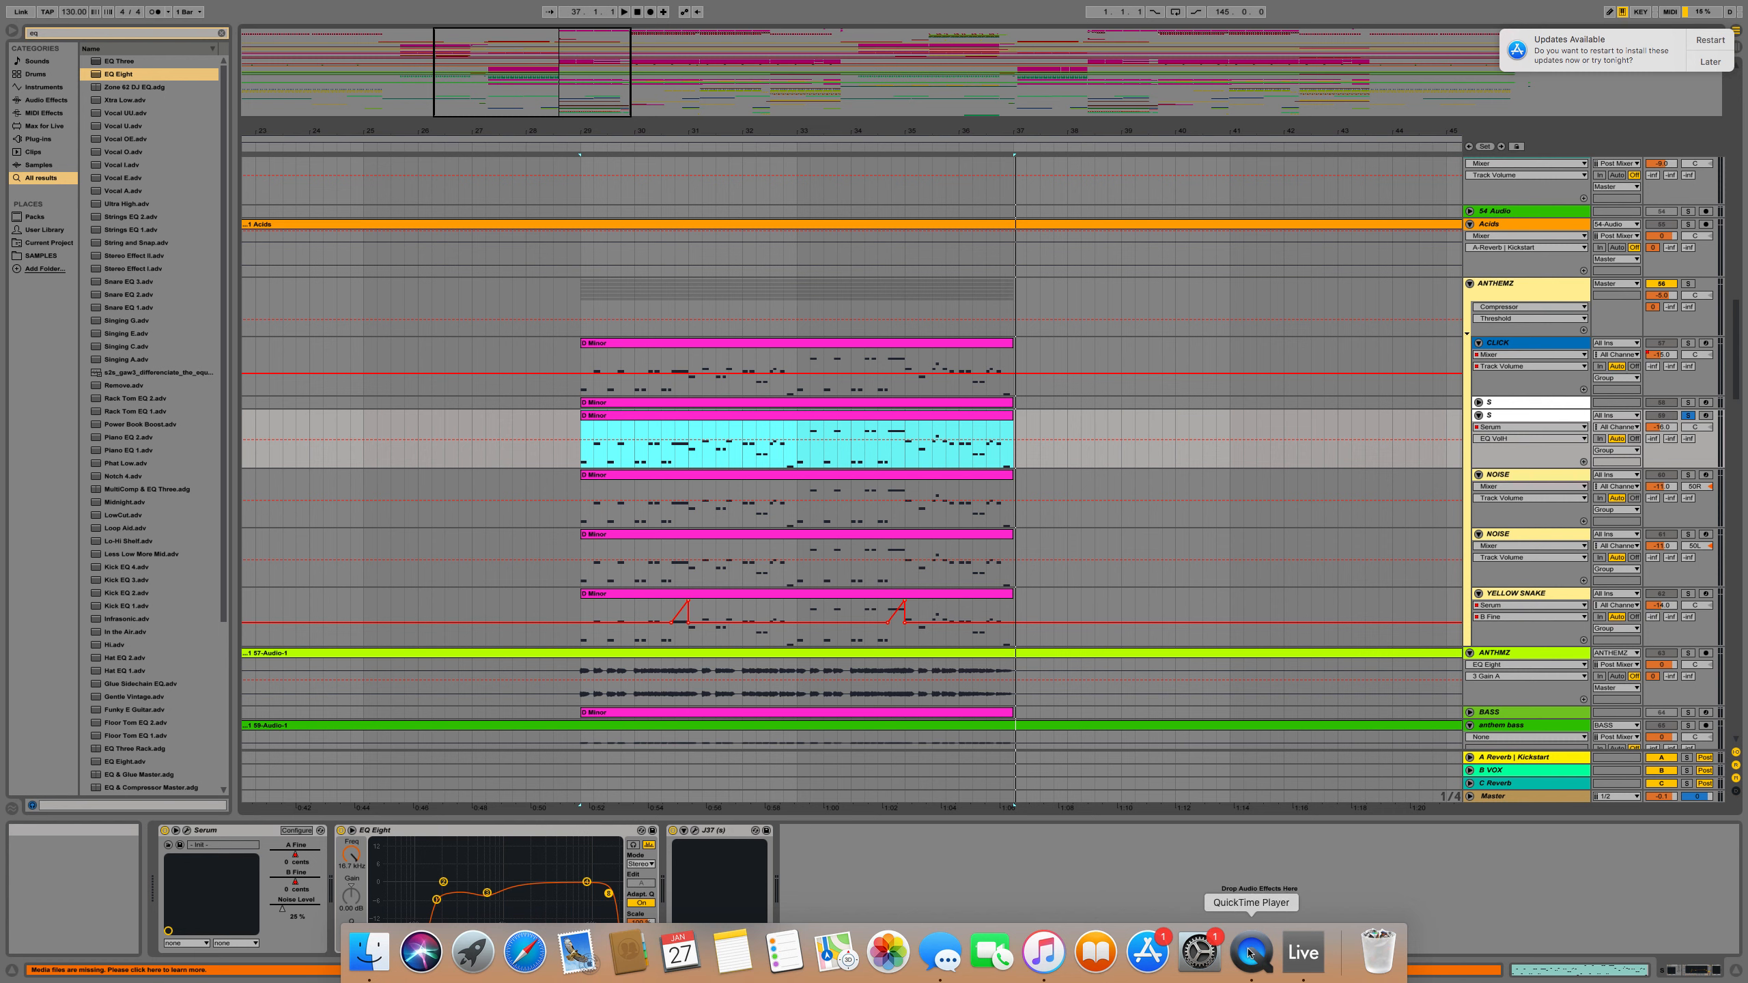